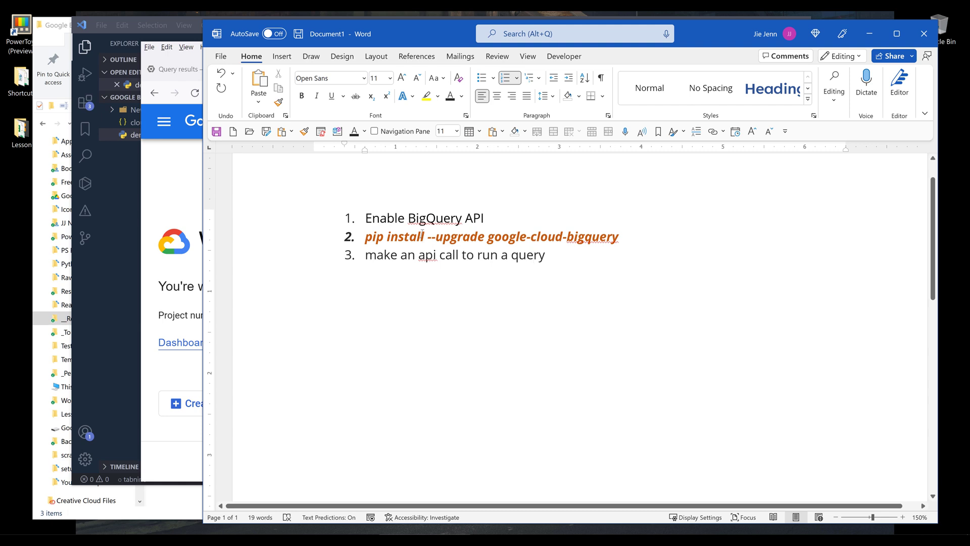
# Step: Switch from the Word setup checklist to the Google Cloud Console welcome page in Firefox
pyautogui.click(534, 255)
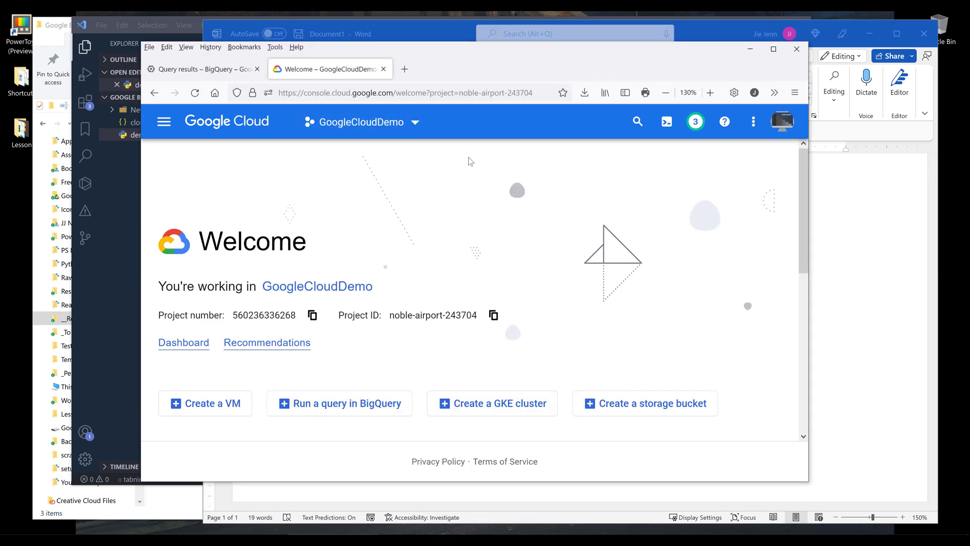
# Step: Navigate from the Cloud Console menu through APIs & Services to the API Library
pyautogui.click(403, 92)
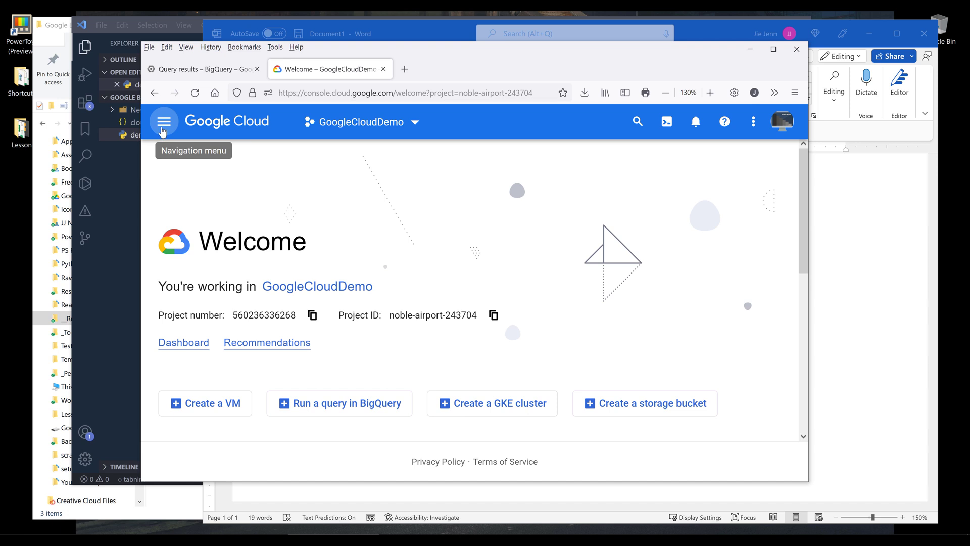
pyautogui.click(164, 121)
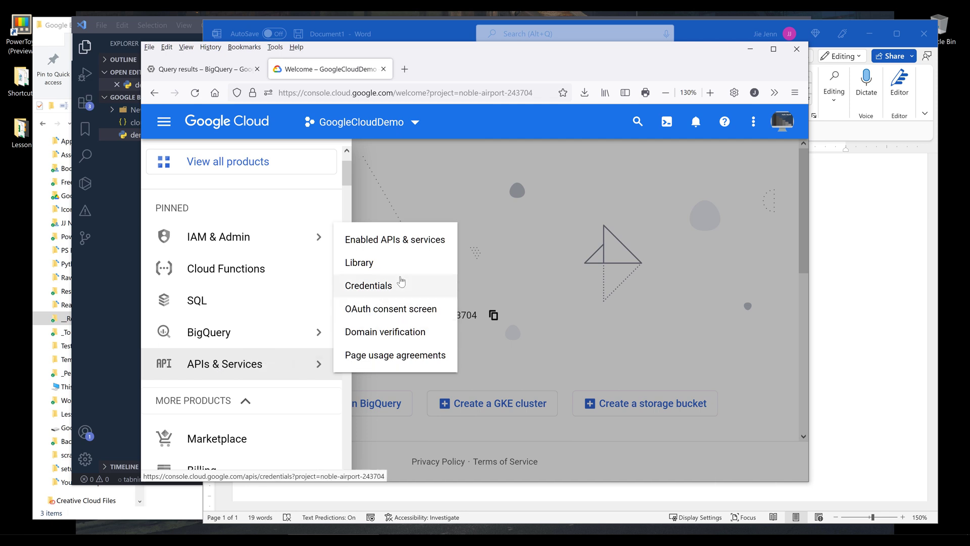
pyautogui.click(358, 263)
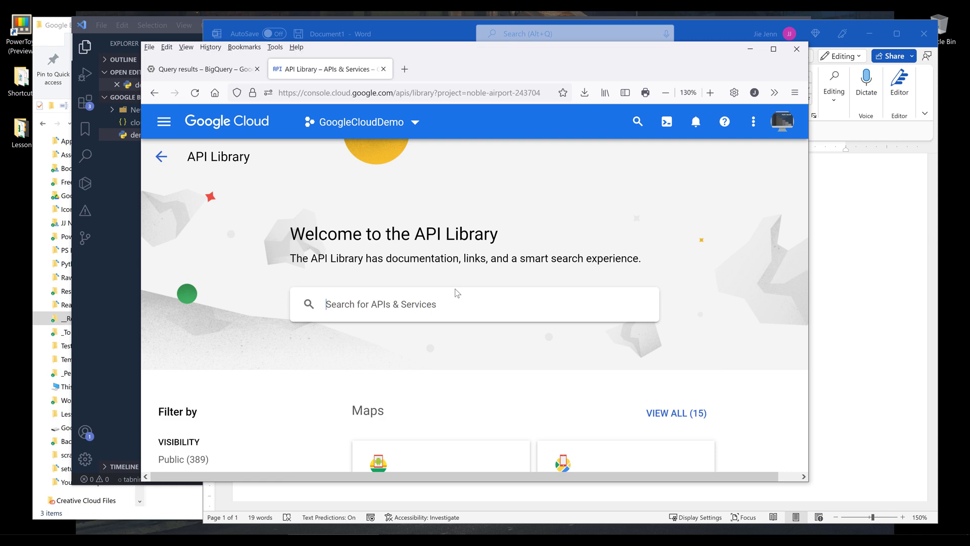
# Step: Search the library for 'bigquery api' and show the BigQuery API page, already enabled
pyautogui.write('bigquery api')
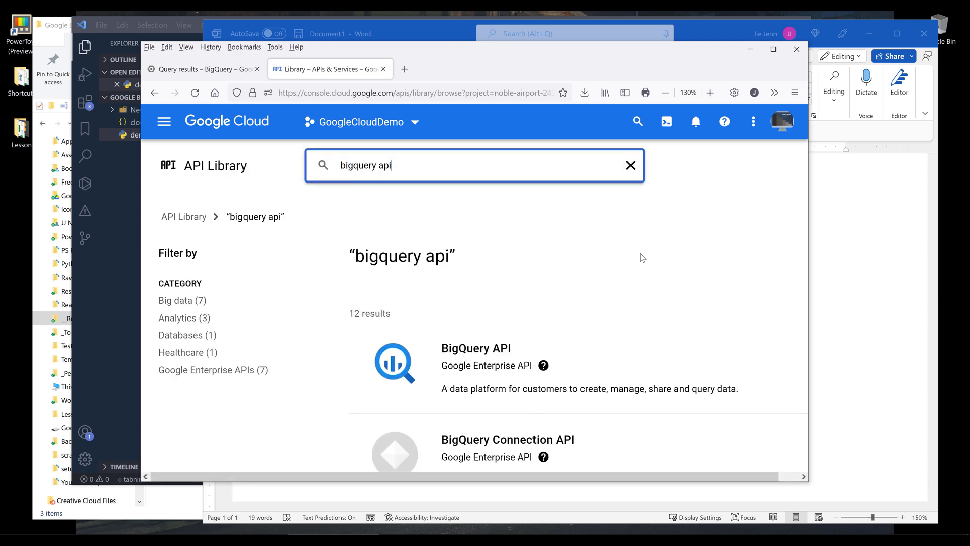
pyautogui.scroll(-3)
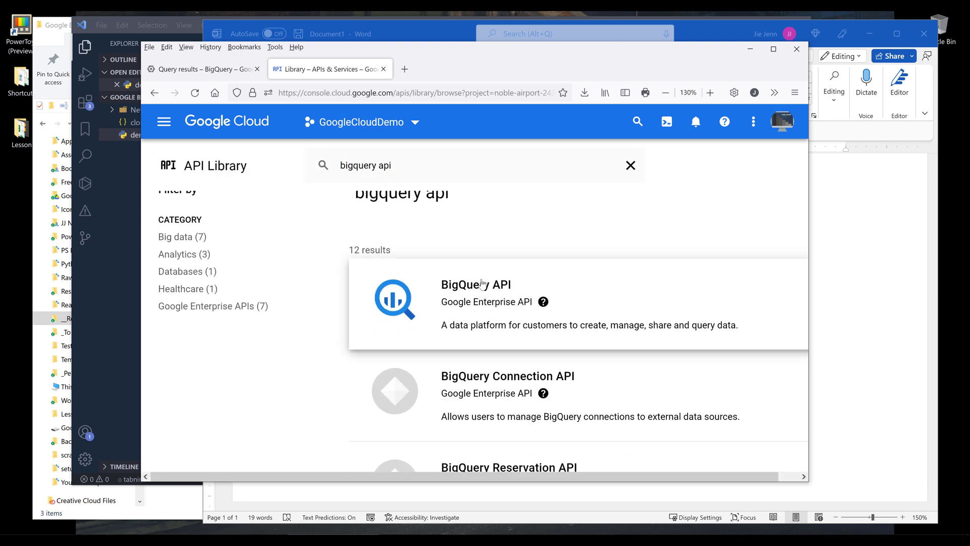
pyautogui.moveTo(476, 291)
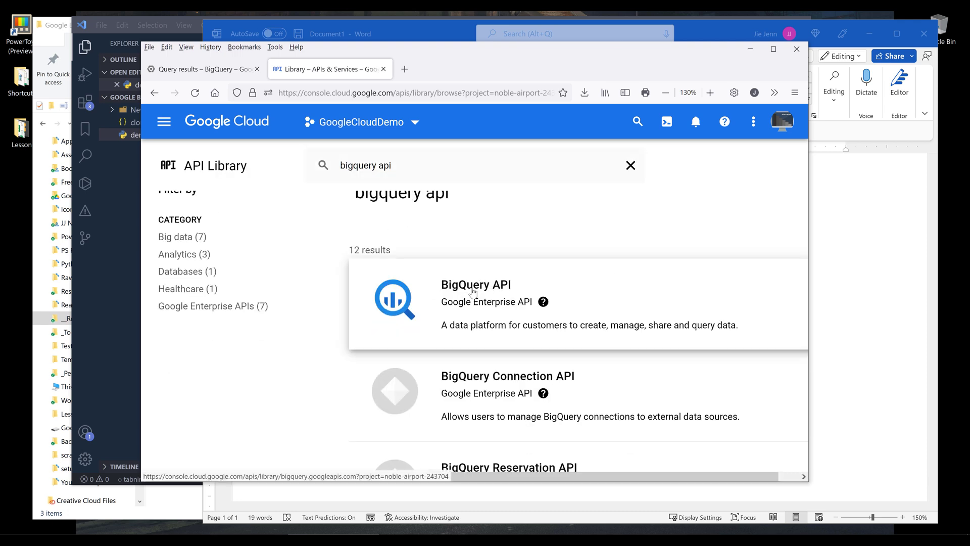
pyautogui.click(476, 285)
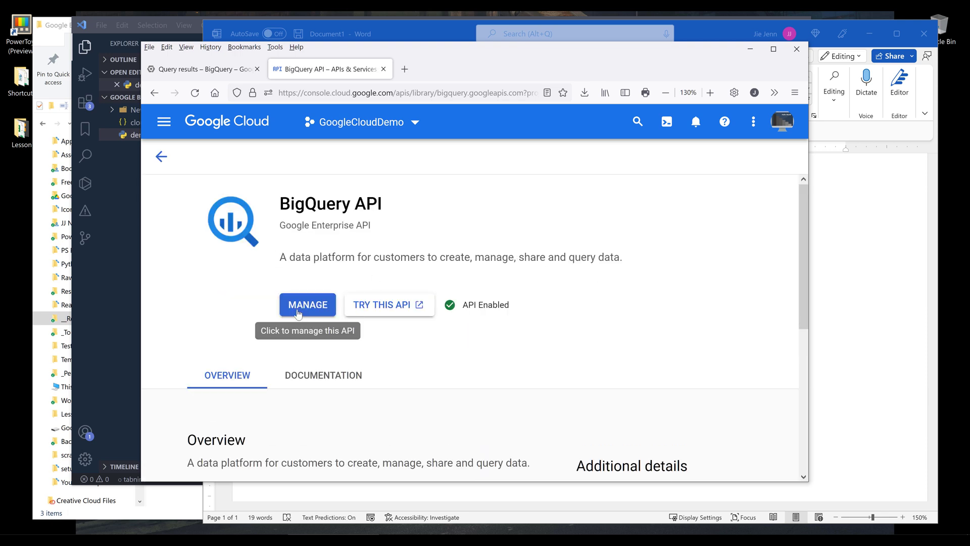
pyautogui.moveTo(853, 257)
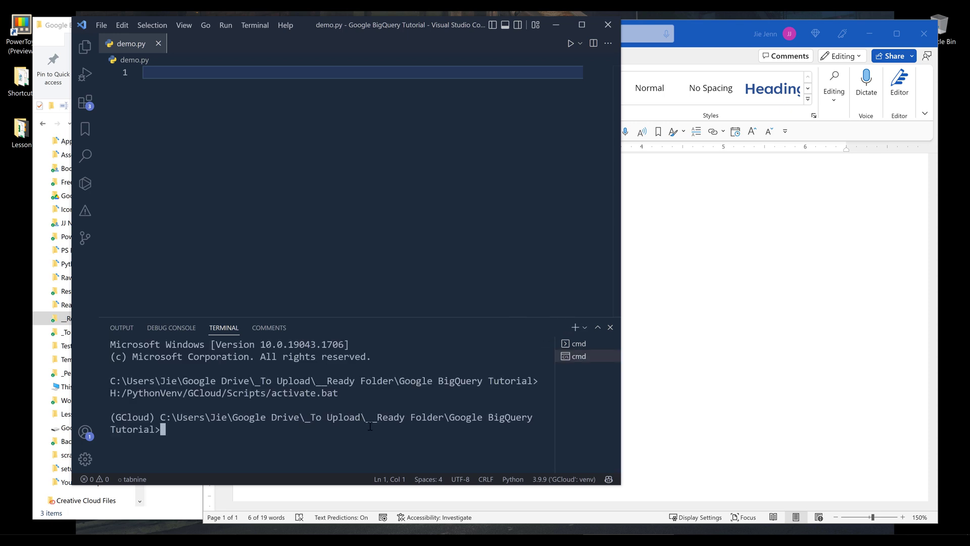
# Step: Run pip install --upgrade google-cloud-bigquery in the terminal with the GCloud venv active
pyautogui.write('2.pip install --upgrade google-cloud-bigquery')
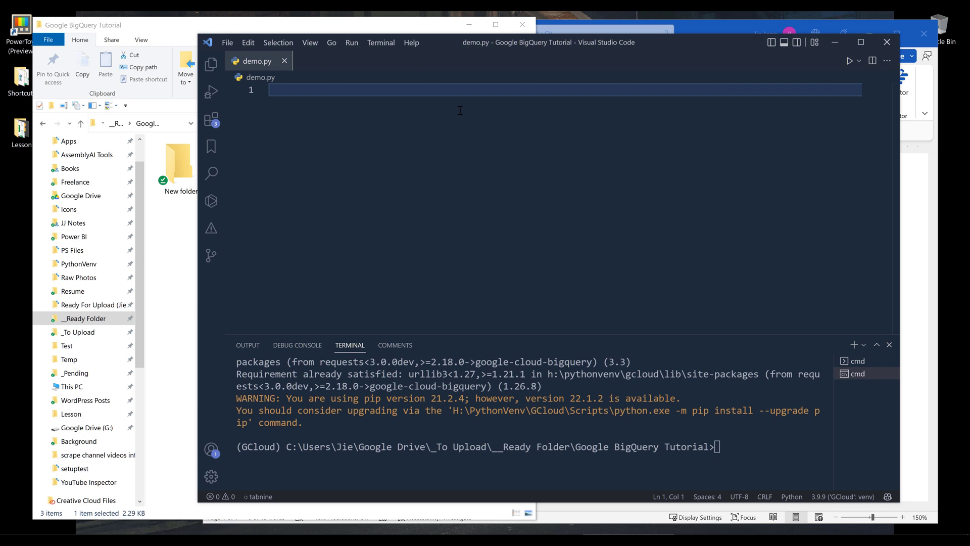
# Step: Add the imports to demo.py: import os and from google.cloud import bigquery
pyautogui.write('import')
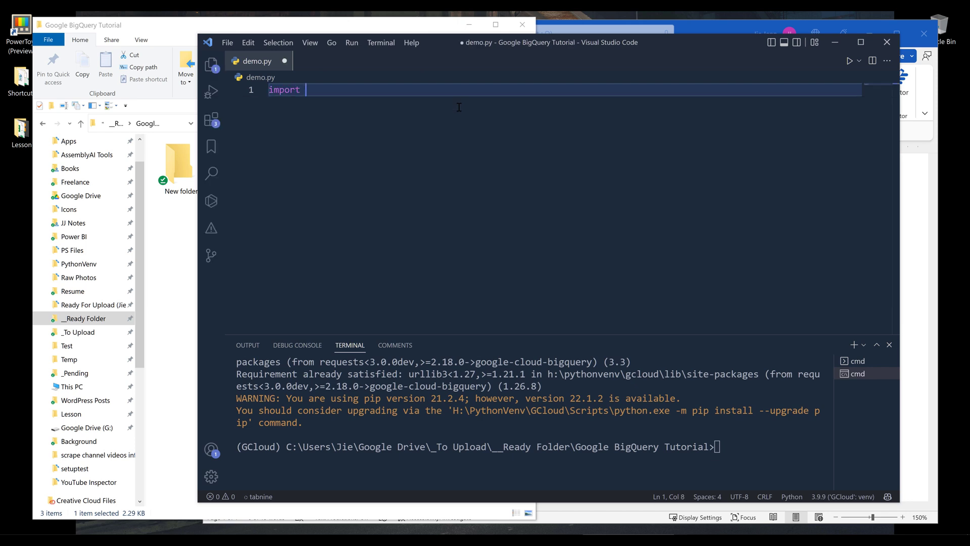
pyautogui.write('os')
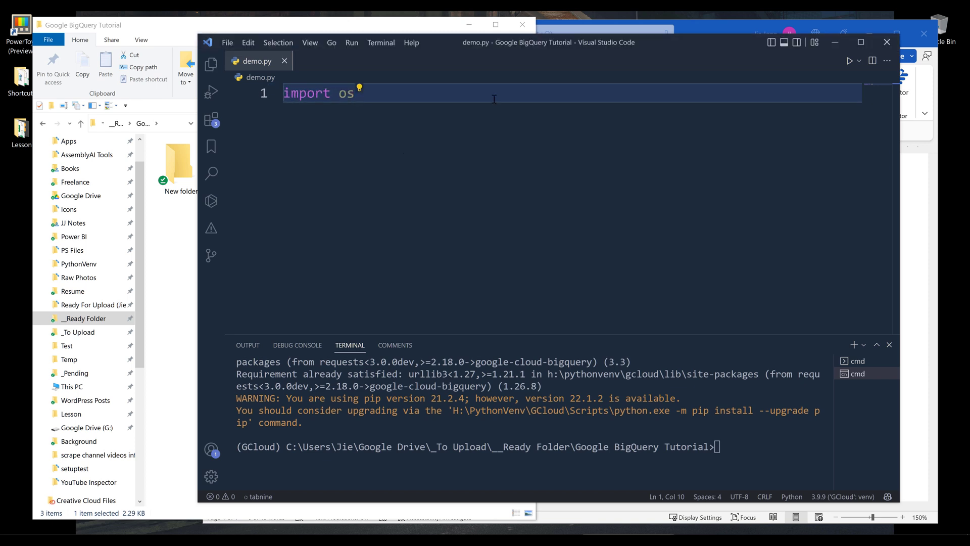
pyautogui.write('import sys')
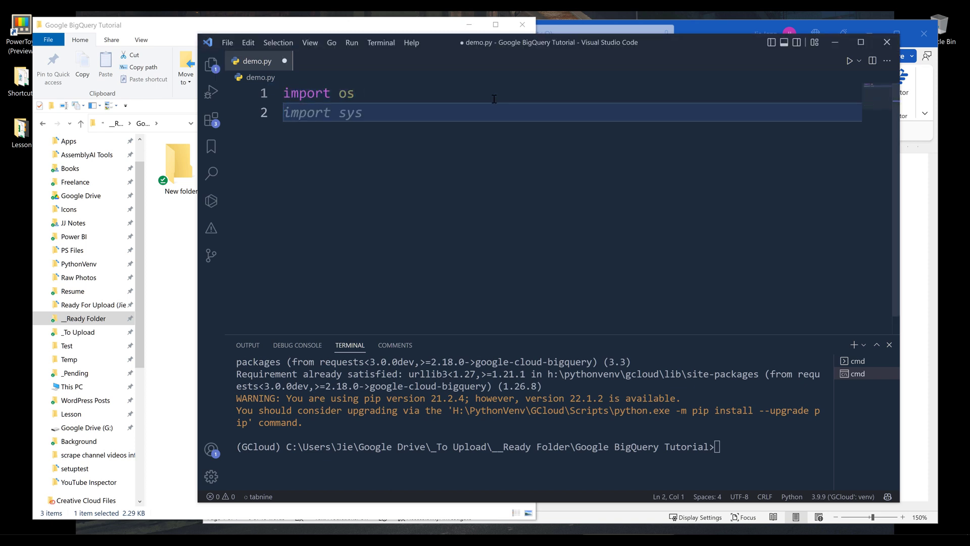
pyautogui.write('f')
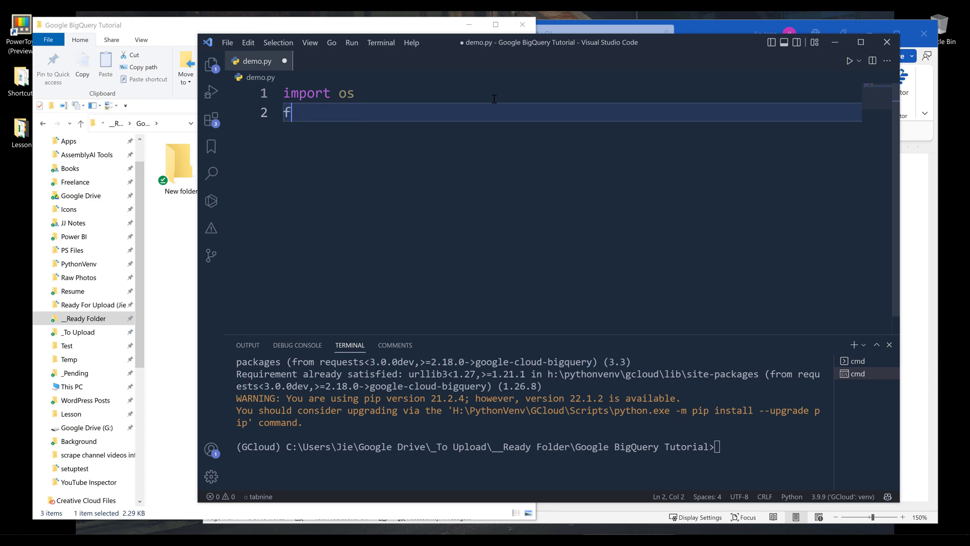
pyautogui.write('rom google.cloud')
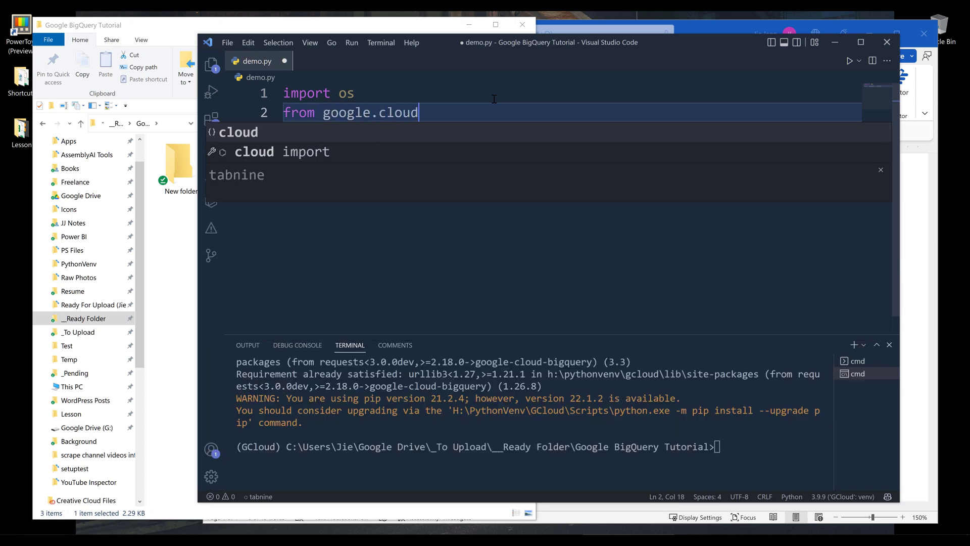
pyautogui.write('import bigquery')
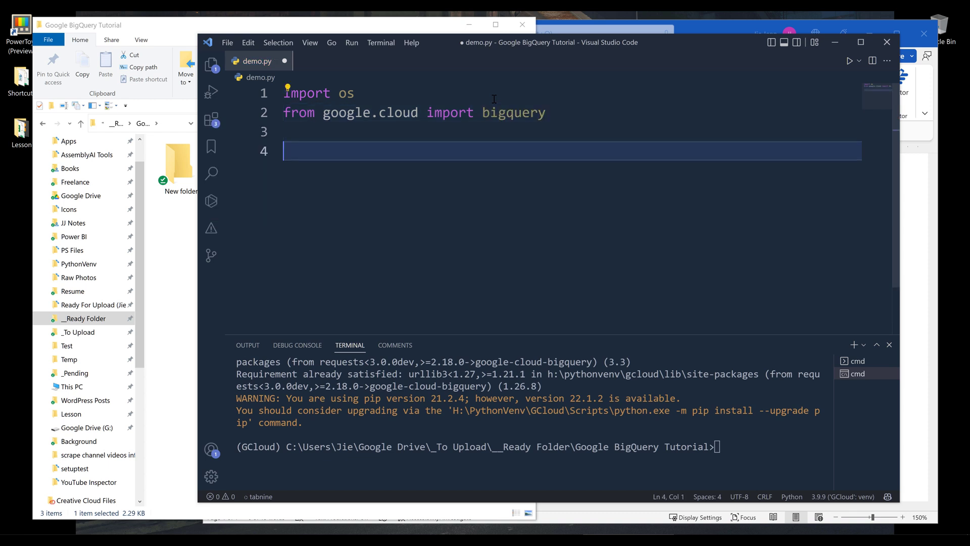
# Step: Set os.environ GOOGLE_APPLICATION_CREDENTIALS to the service-account JSON key file
pyautogui.write('os')
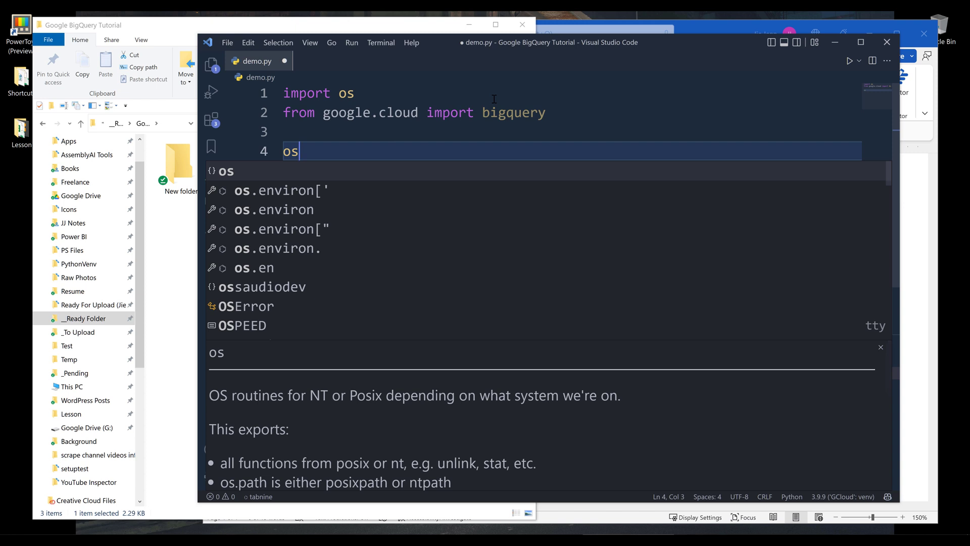
pyautogui.write(".environ['")
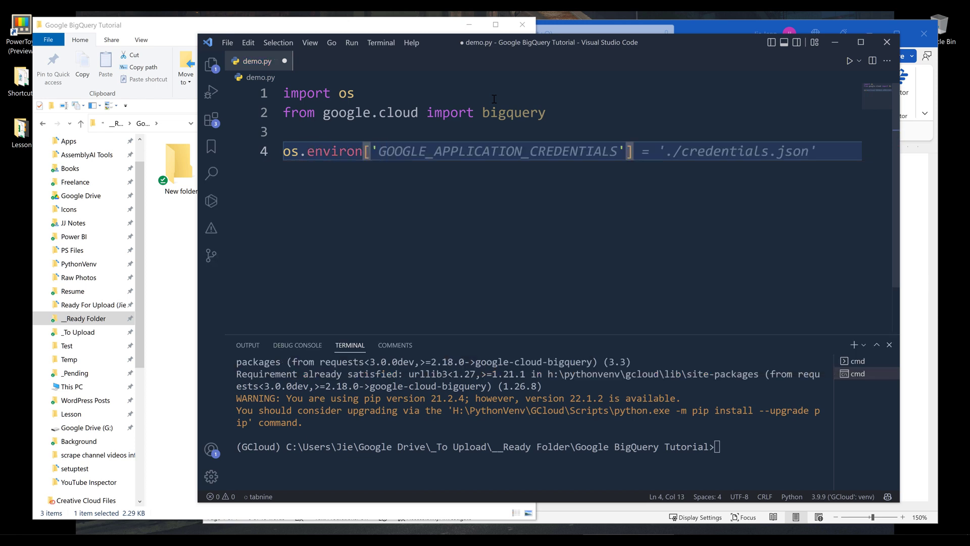
pyautogui.press('Right')
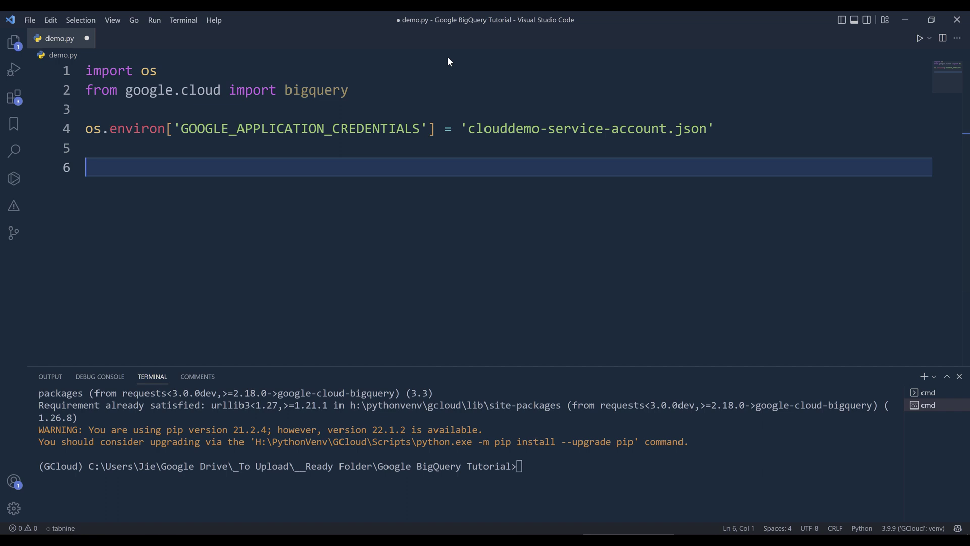
# Step: Create the BigQuery client with client = bigquery.Client()
pyautogui.write('client =')
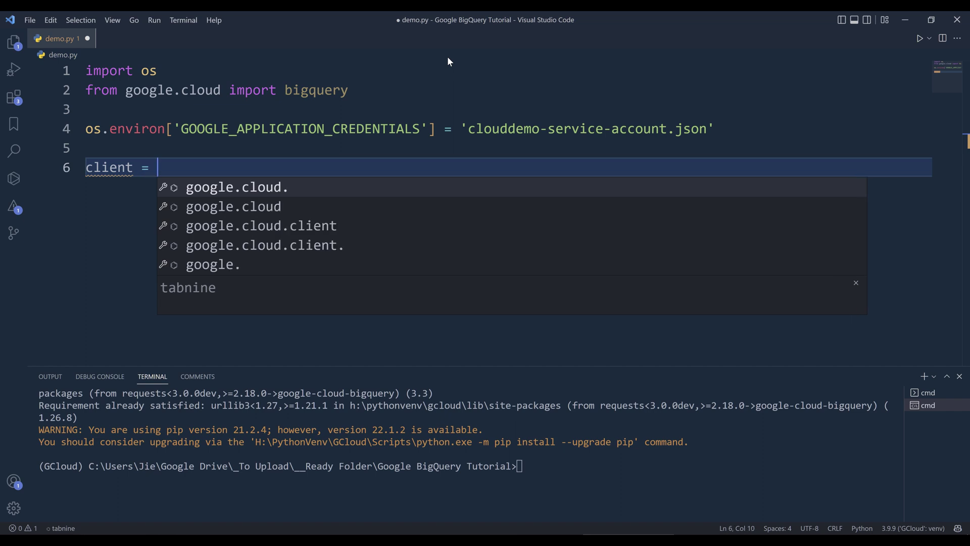
pyautogui.write('bigqu')
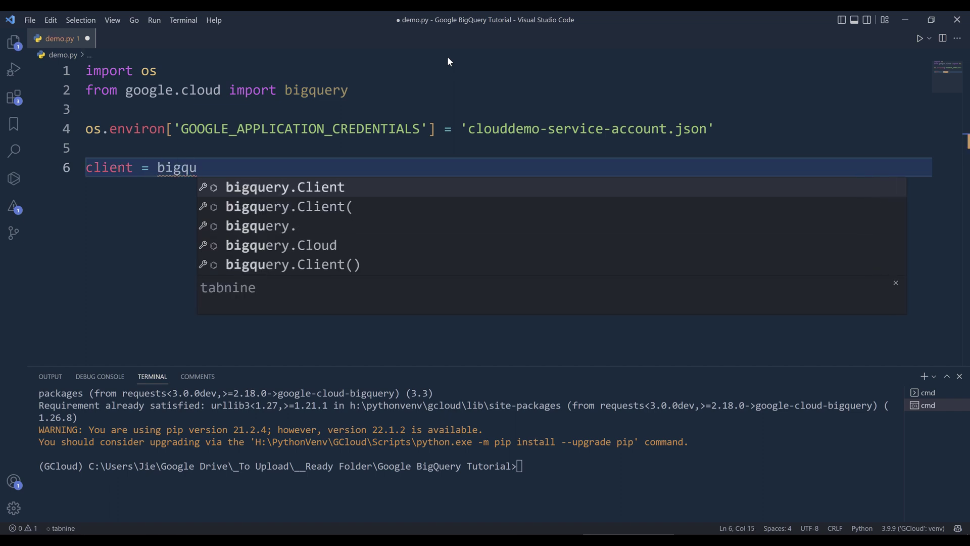
pyautogui.click(284, 186)
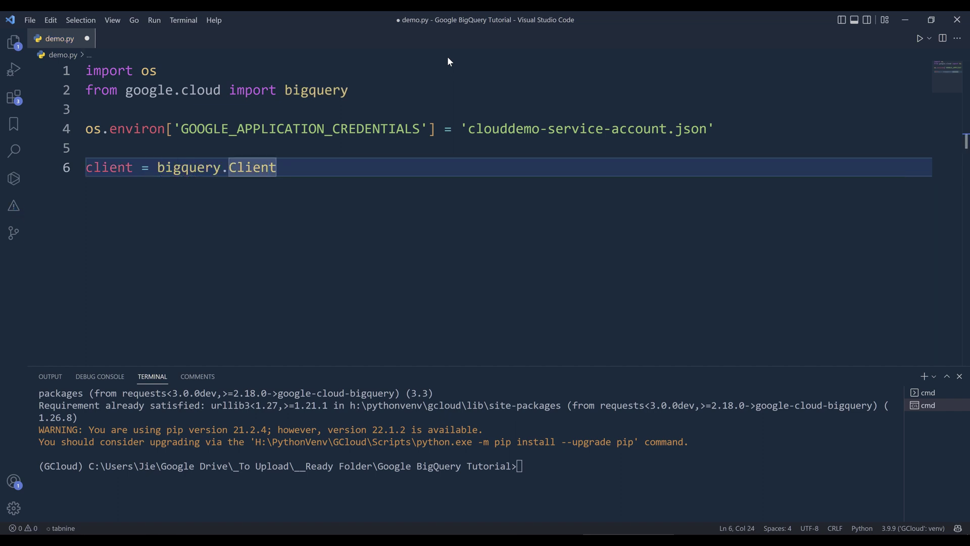
pyautogui.write('()')
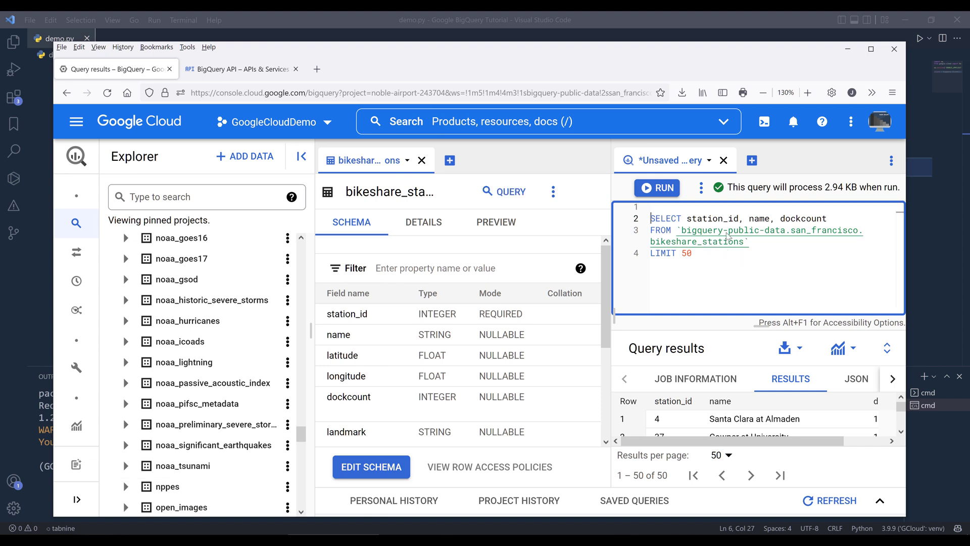
pyautogui.moveTo(720, 241)
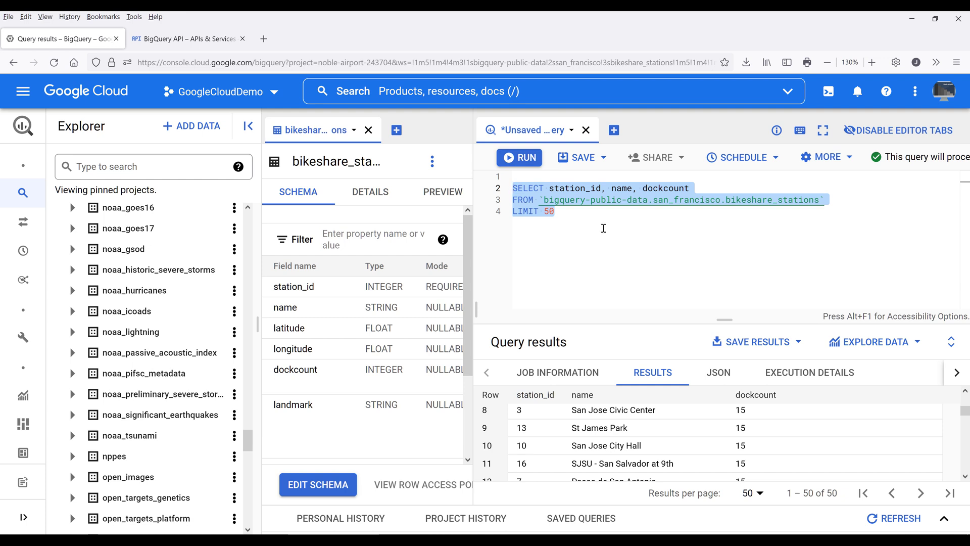
pyautogui.moveTo(653, 156)
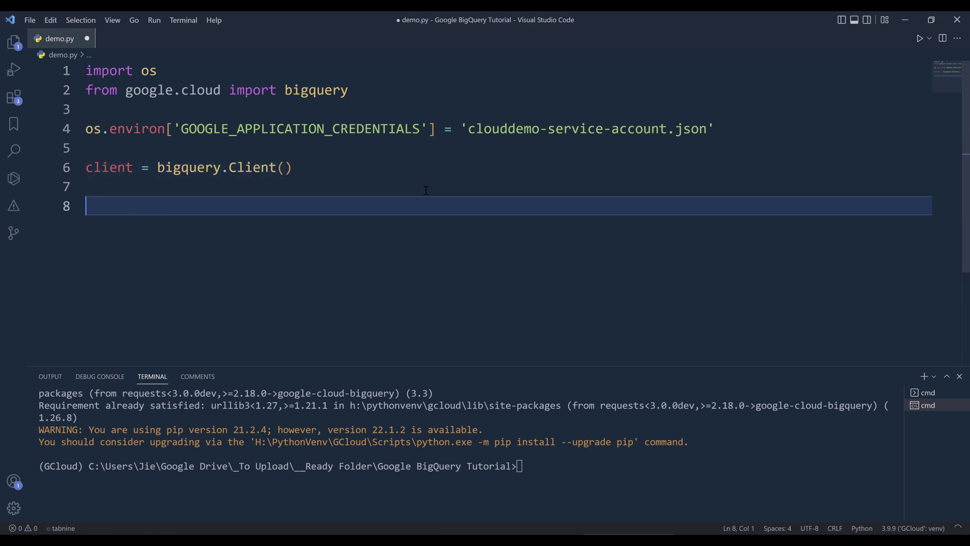
# Step: Define the stations sql_query string and call client.query(sql_query) below it
pyautogui.write('sql_query = """')
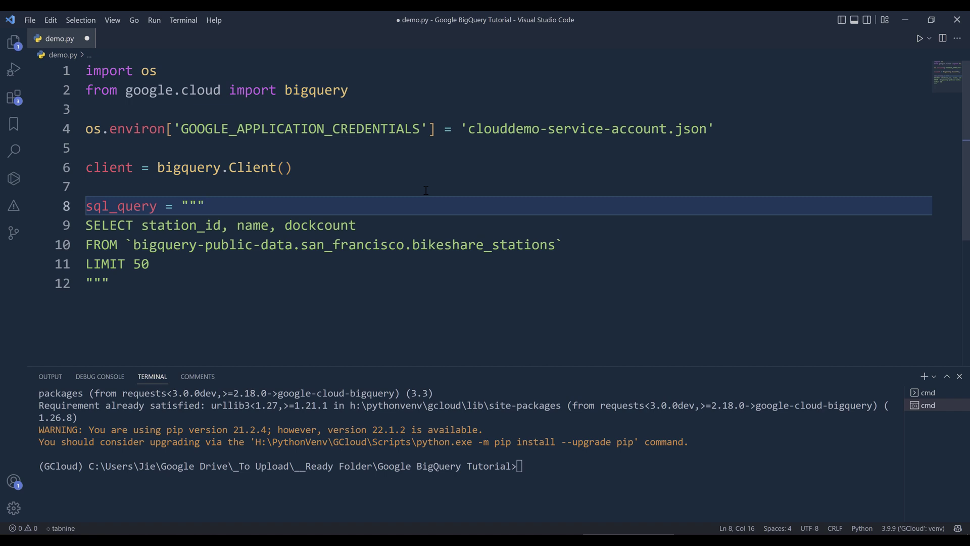
pyautogui.click(107, 283)
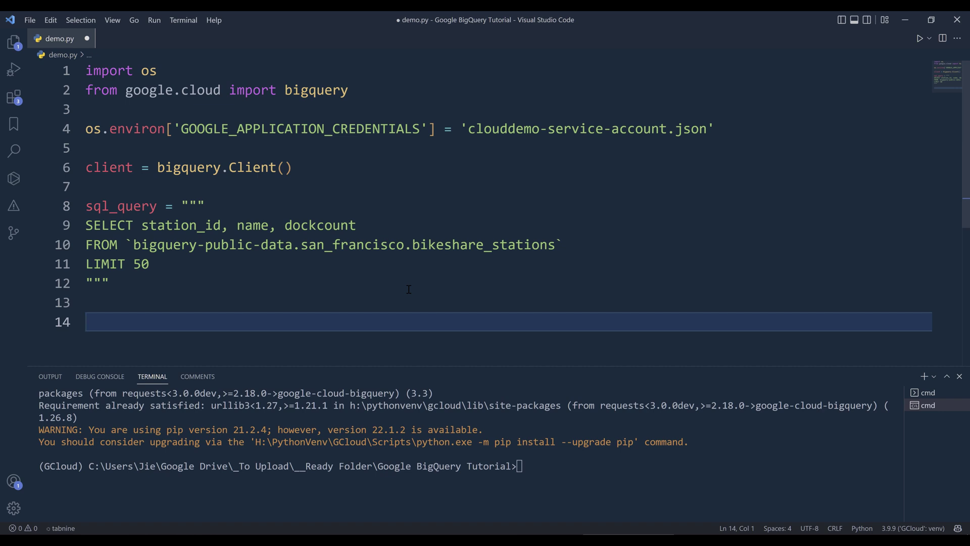
pyautogui.write('client')
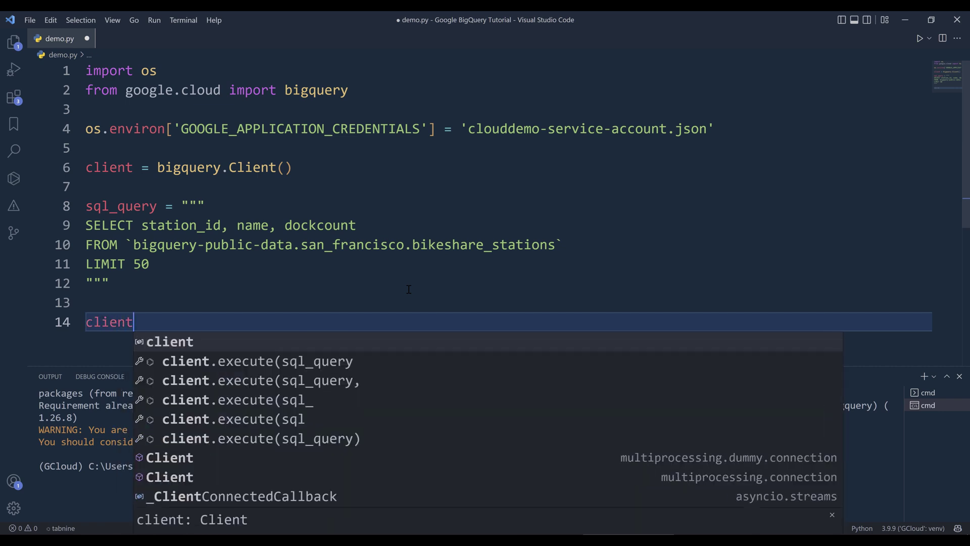
pyautogui.write('.')
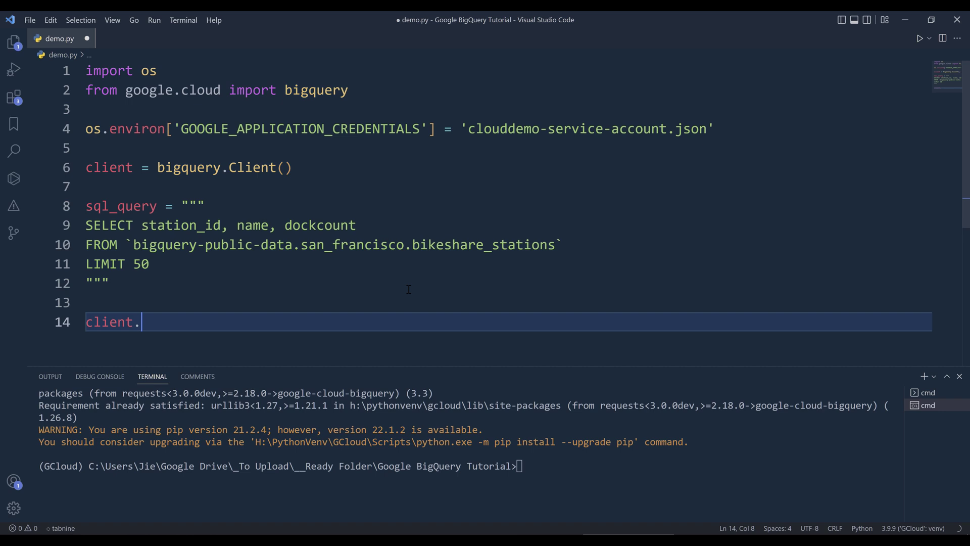
pyautogui.write('query(')
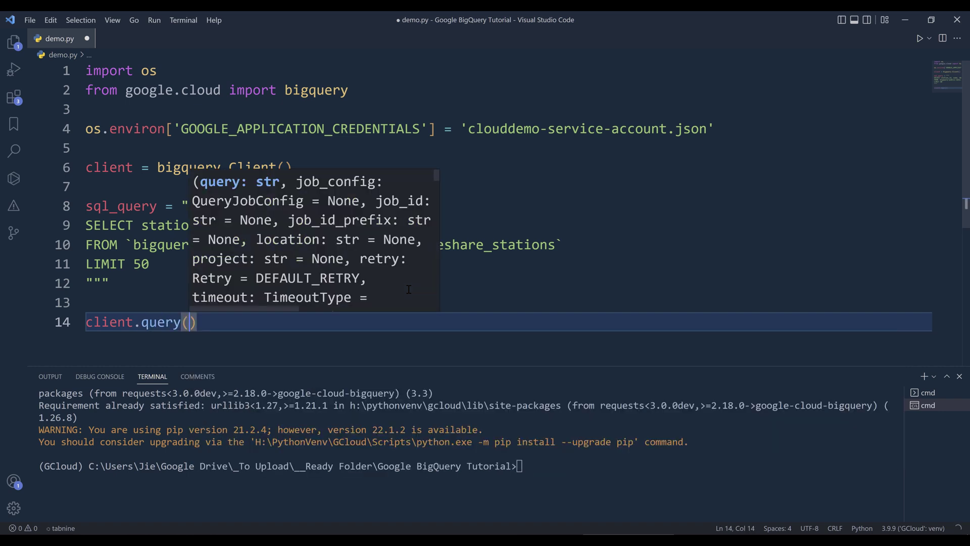
pyautogui.write('sql_query).result().to_dataframe()')
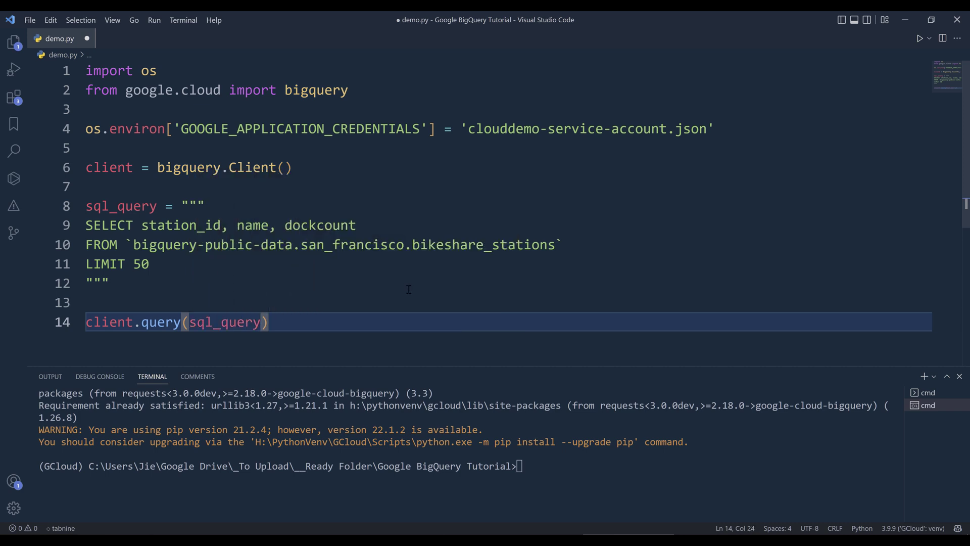
# Step: Store the returned job as query_job = client.query(sql_query)
pyautogui.press('Enter')
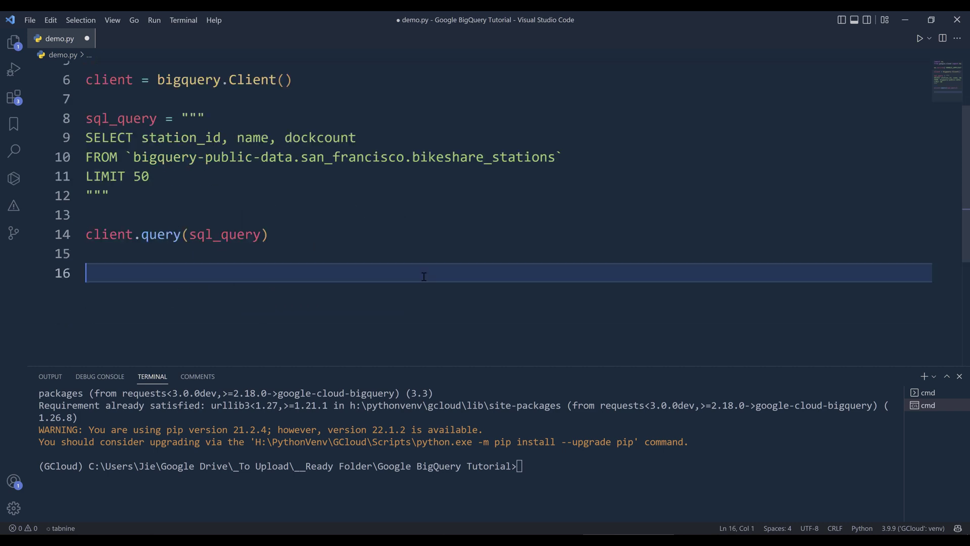
pyautogui.press('Backspace')
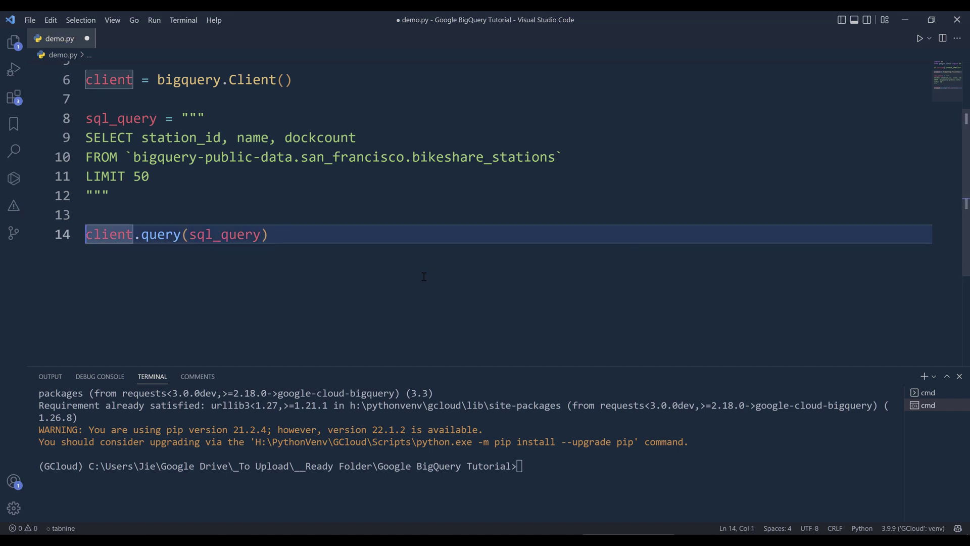
pyautogui.write('query_j')
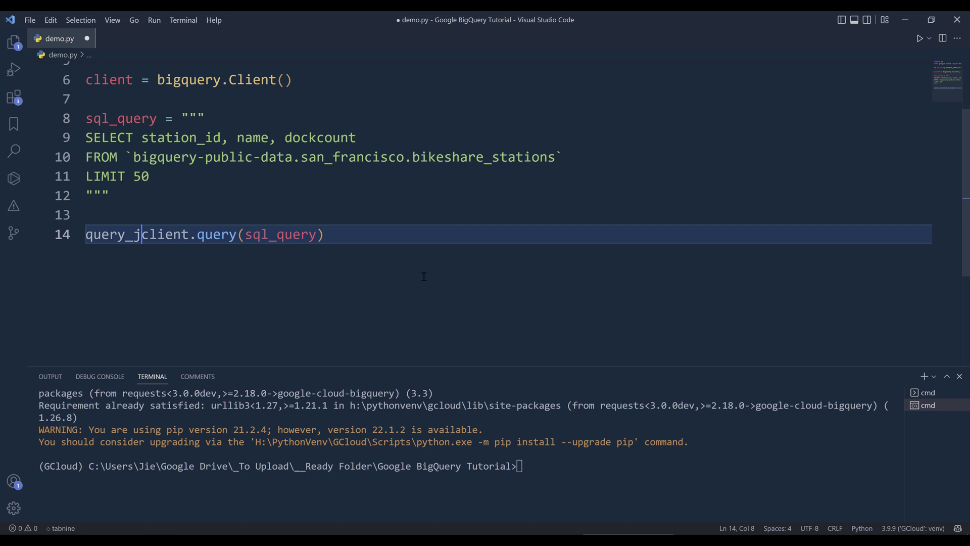
pyautogui.write('ob =')
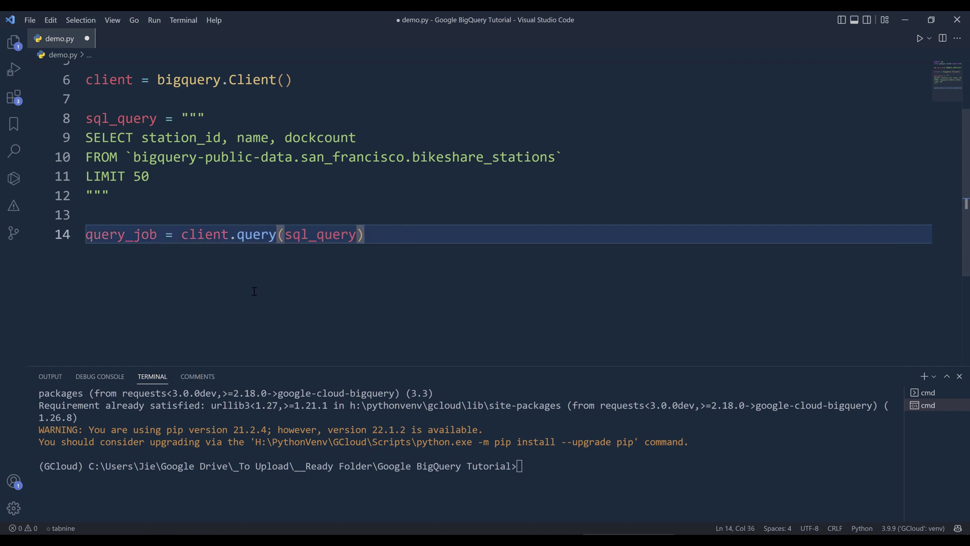
pyautogui.moveTo(265, 261)
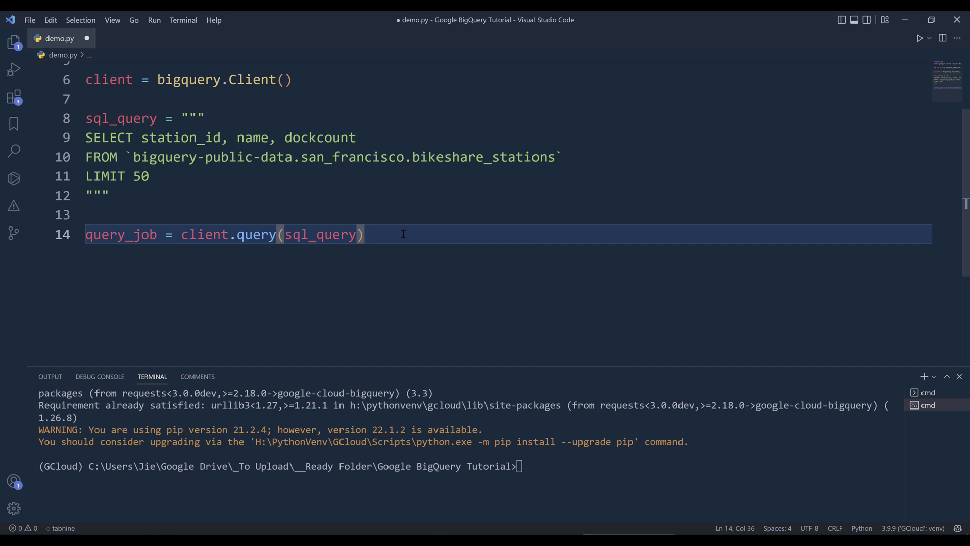
# Step: Run the script in the Python terminal and print(query_job) to show the QueryJob object
pyautogui.press('enter')
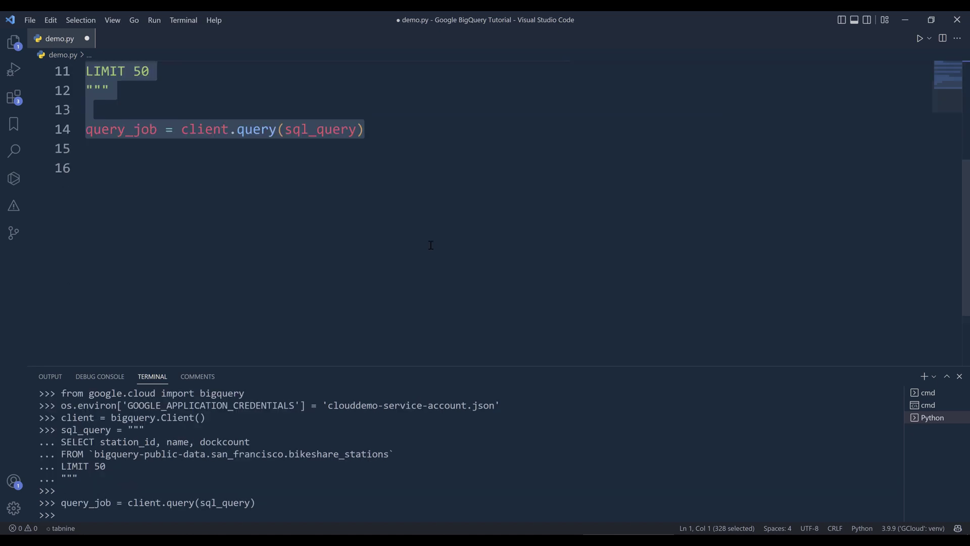
pyautogui.write('print(query_job')
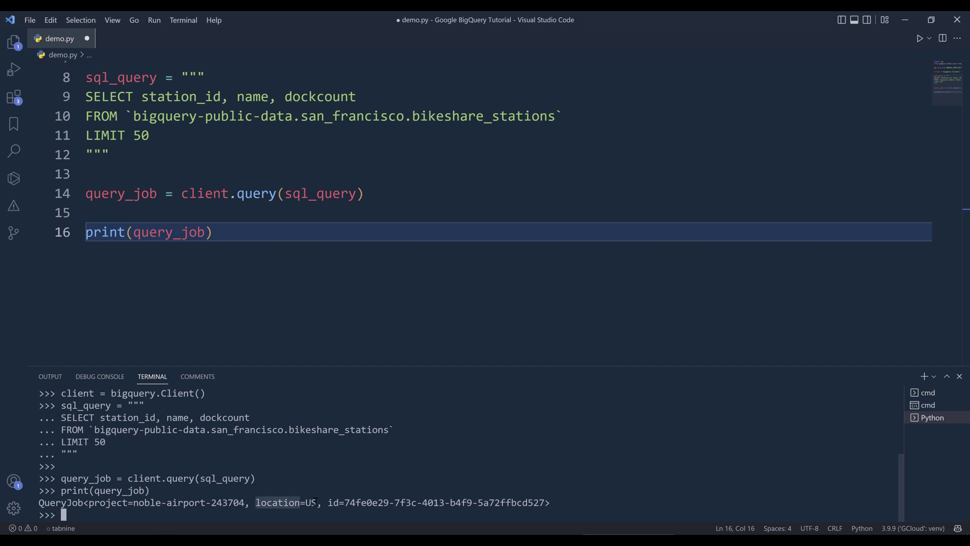
pyautogui.moveTo(305, 499)
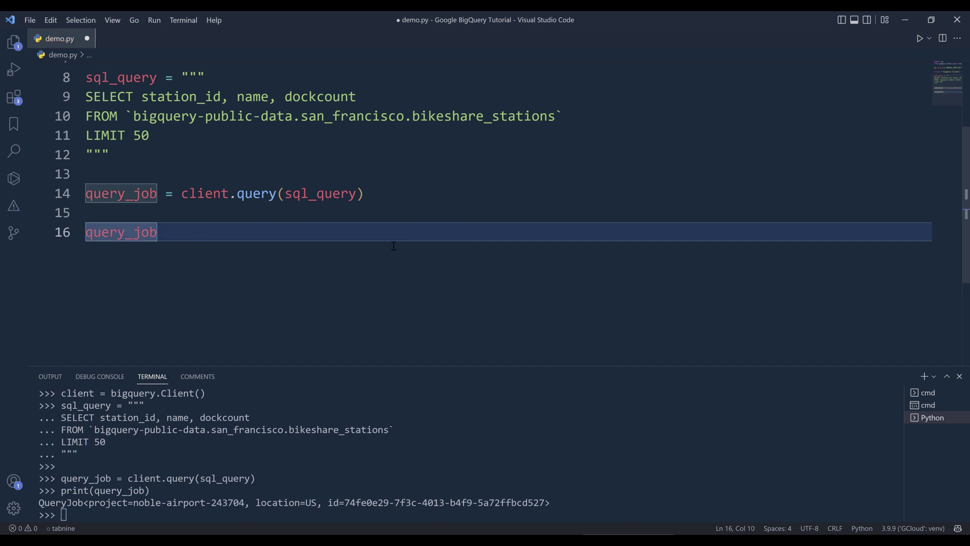
# Step: Write for row in query_job.result(): print(row) and run it to list the station rows
pyautogui.write('.result()')
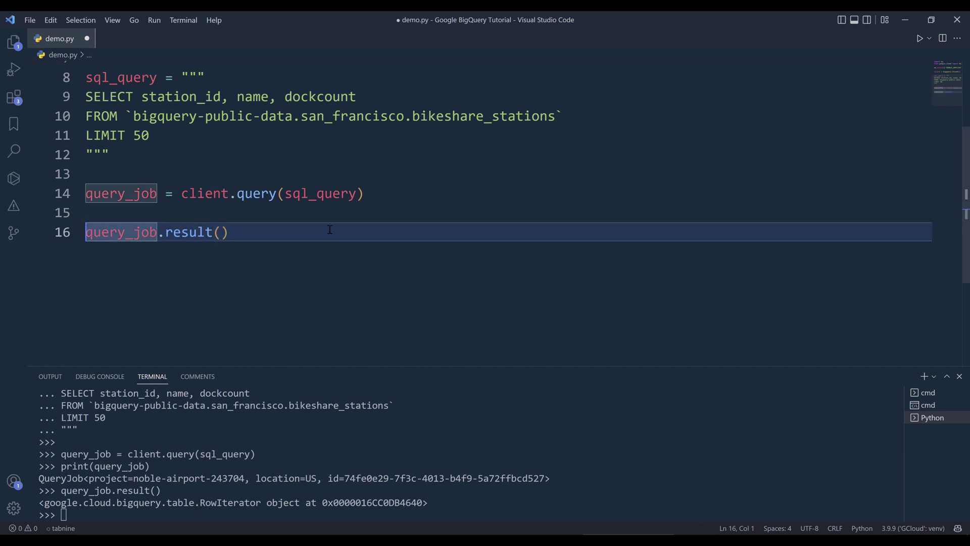
pyautogui.moveTo(195, 233)
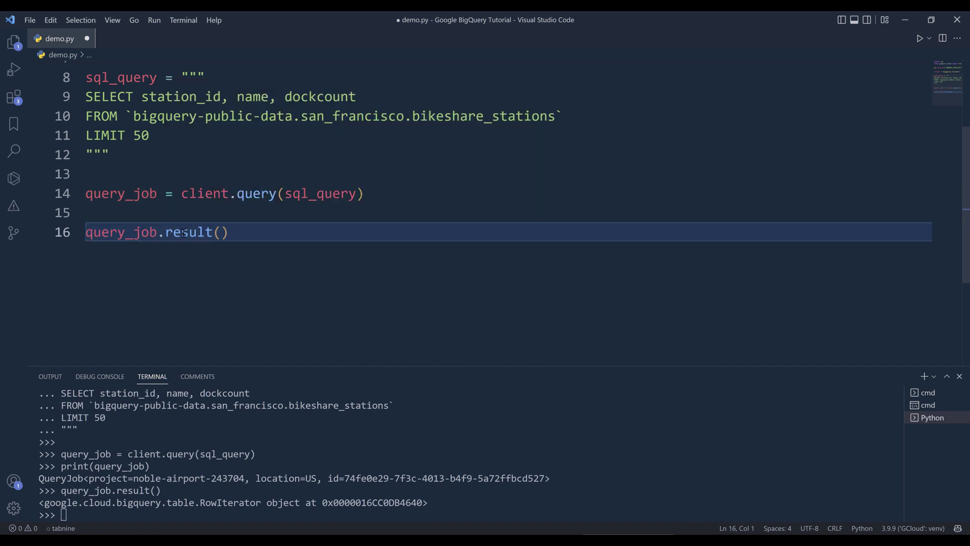
pyautogui.write('for row in')
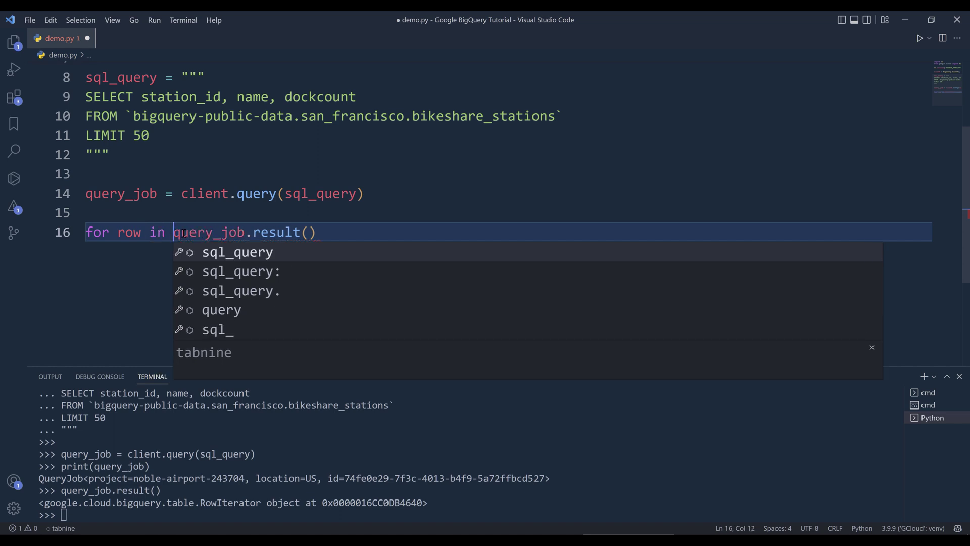
pyautogui.press('Enter')
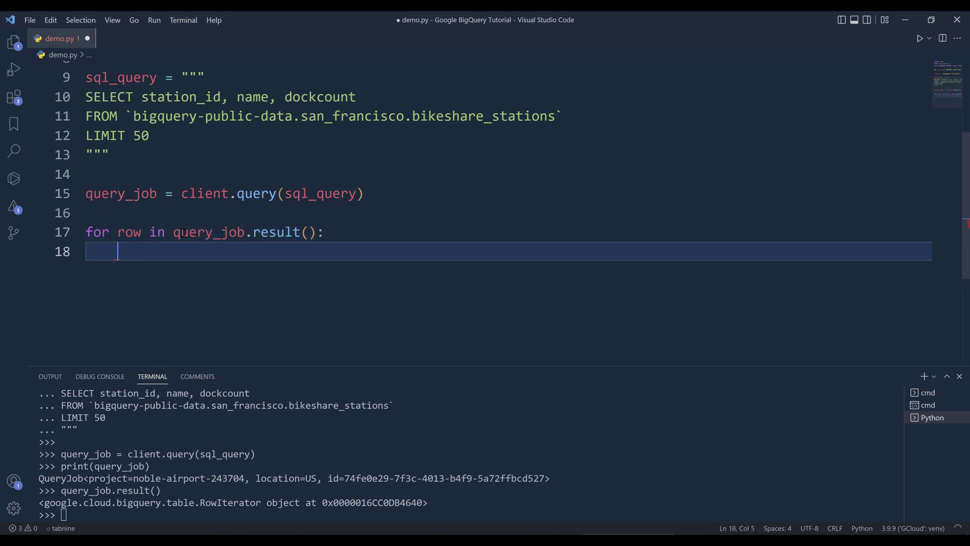
pyautogui.write('print(')
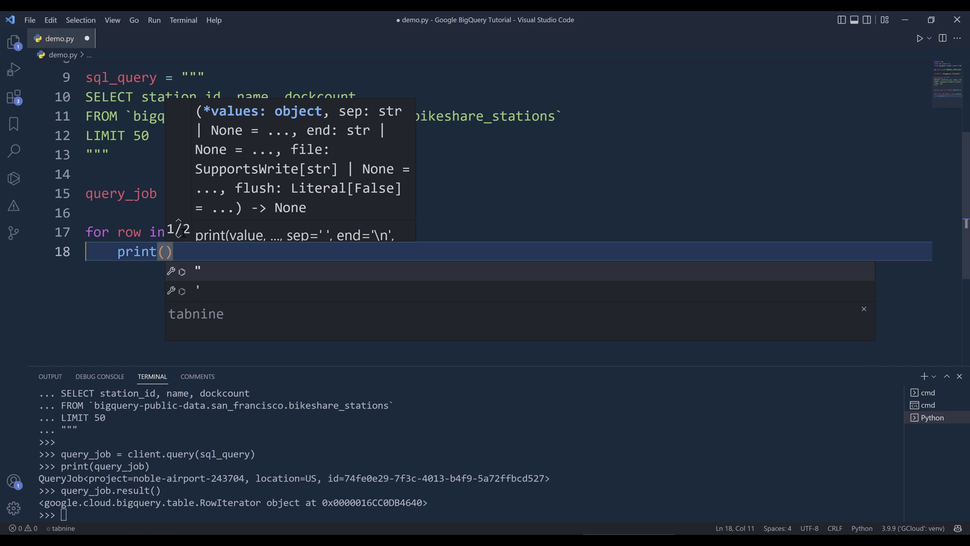
pyautogui.write('row')
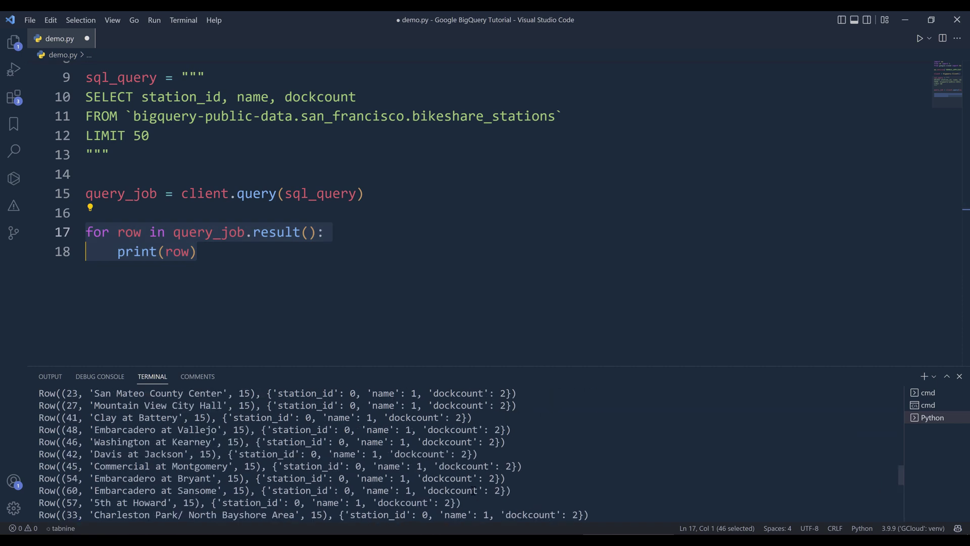
# Step: Replace print(row) with row[0], row[1], row[2] on three lines in the loop body
pyautogui.click(125, 135)
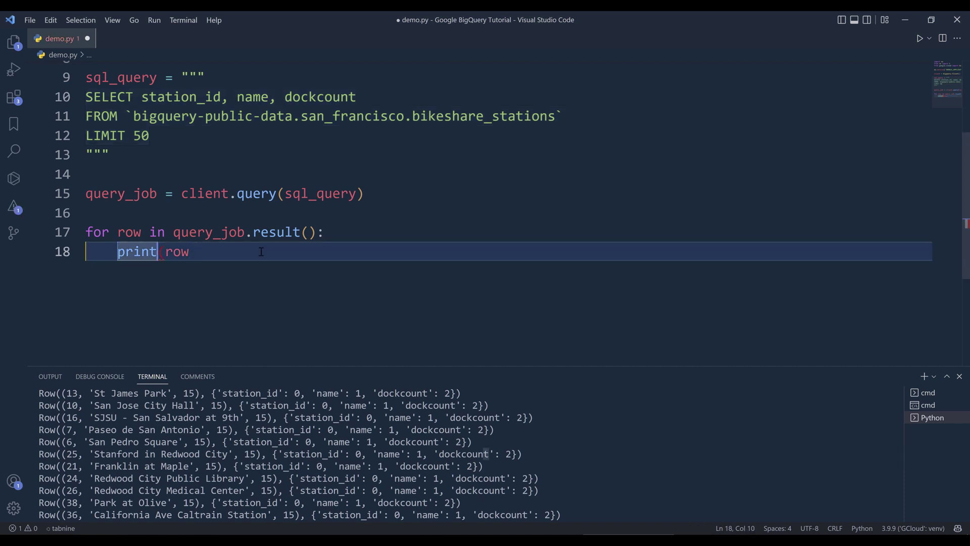
pyautogui.press('Backspace')
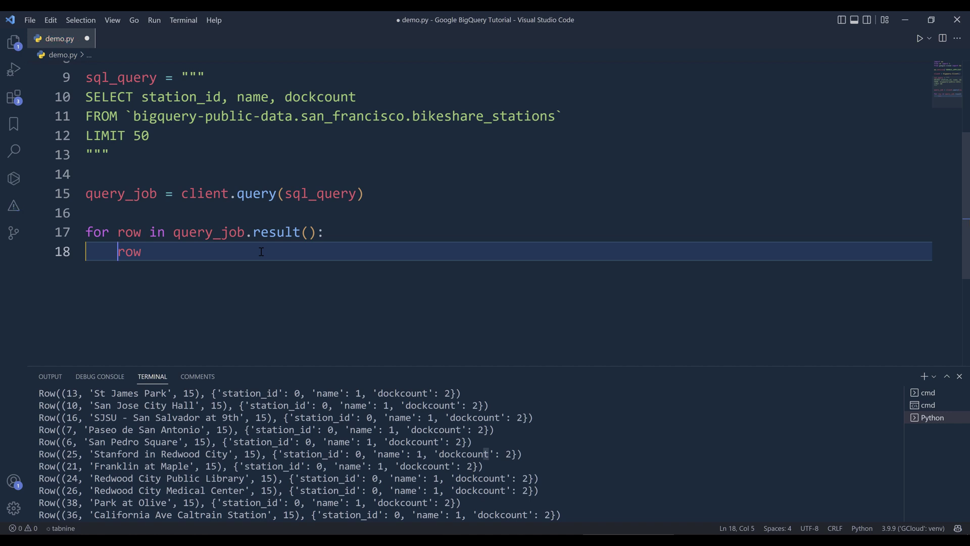
pyautogui.doubleClick(128, 251)
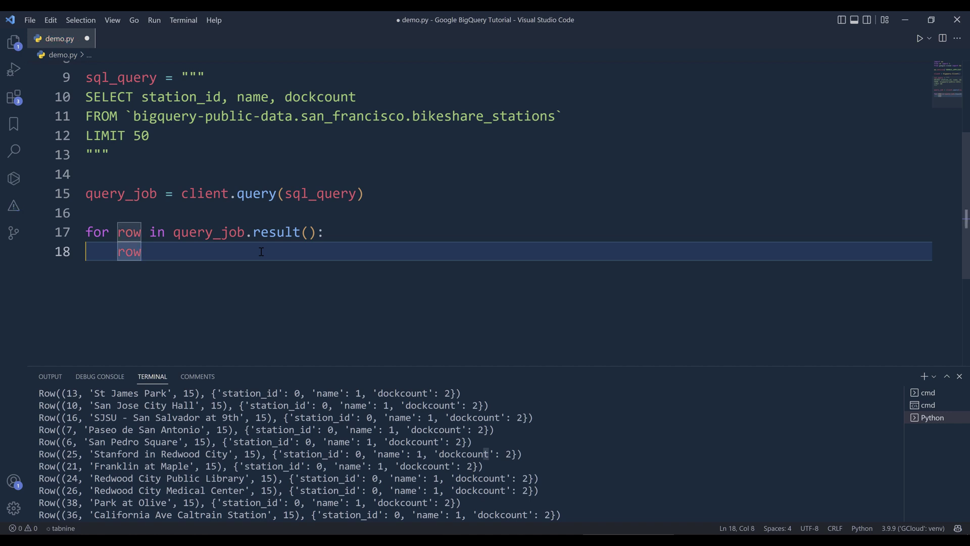
pyautogui.write('[0]')
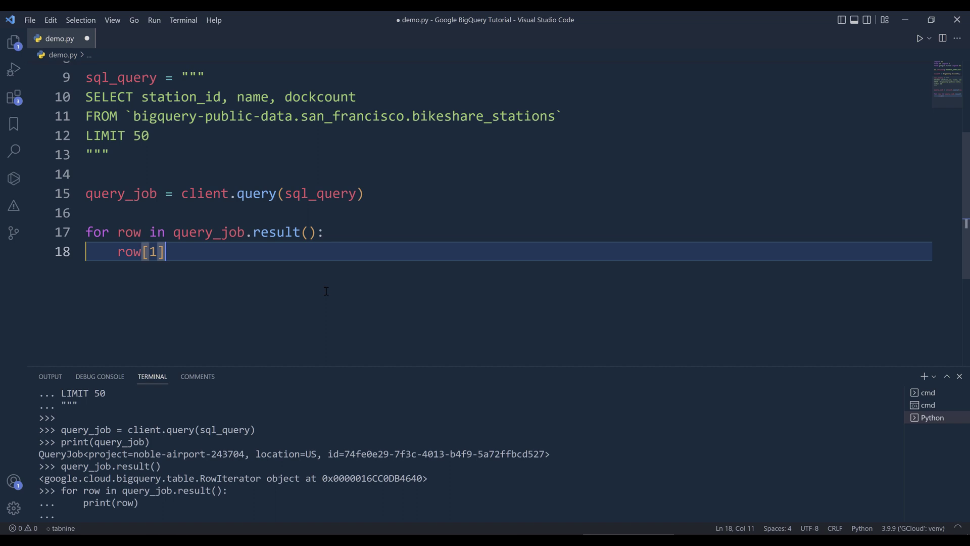
pyautogui.write("= row[1].replace('/', ' ')")
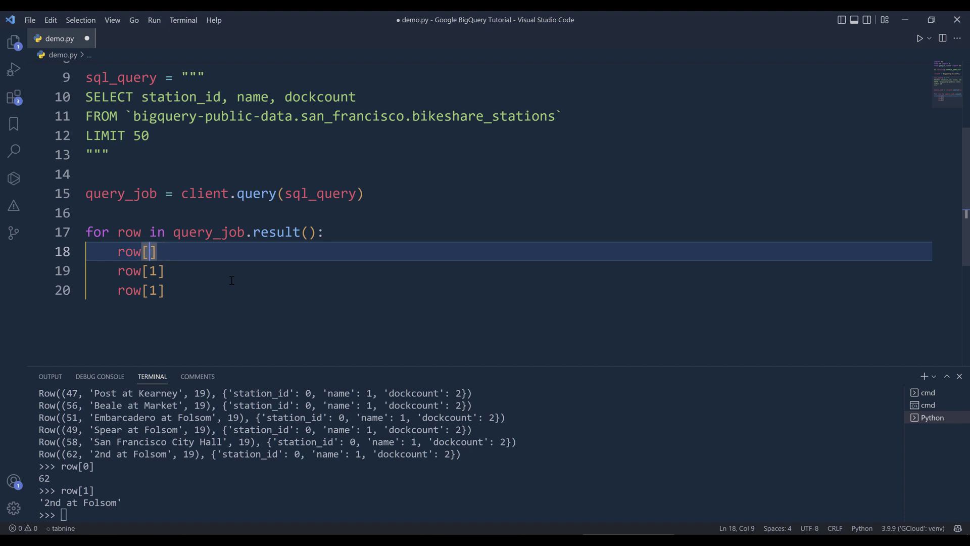
pyautogui.write('0')
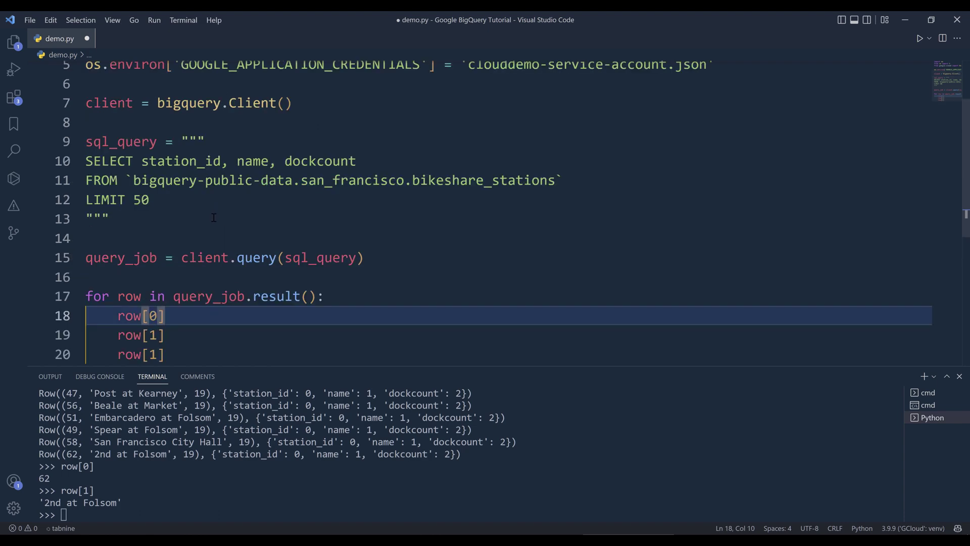
# Step: Run the three index lines, returning 62, '2nd at Folsom' and 19 in the terminal
pyautogui.scroll(-3)
pyautogui.write('2')
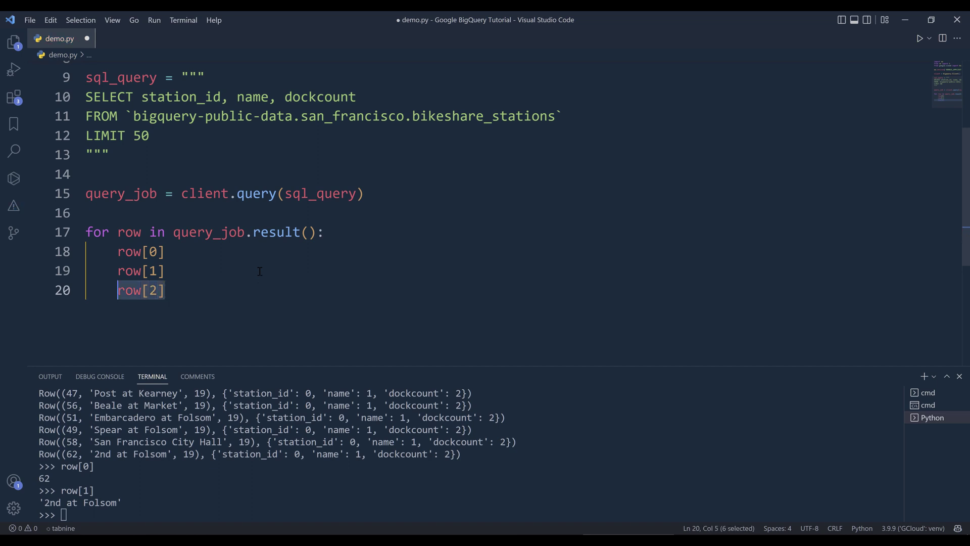
pyautogui.moveTo(141, 290); pyautogui.dragTo(117, 252)
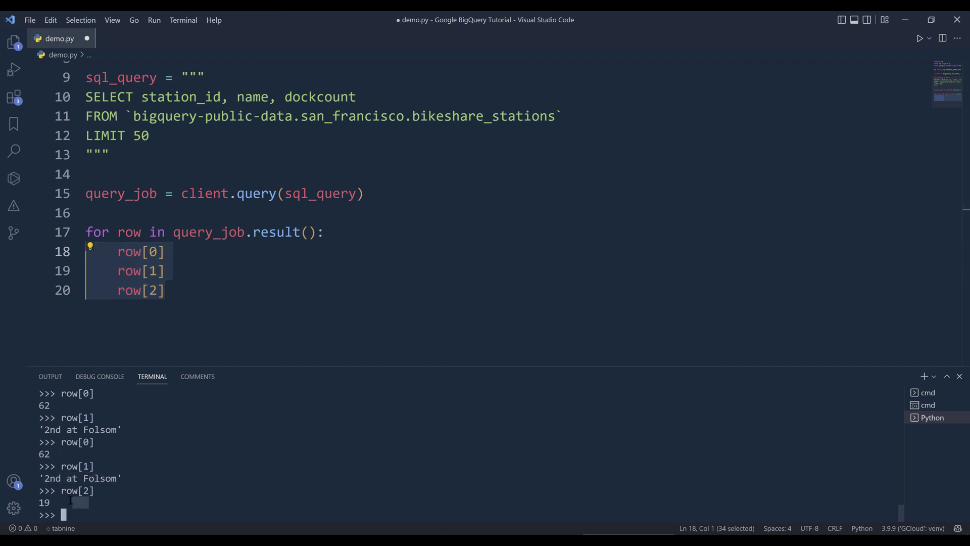
pyautogui.click(165, 290)
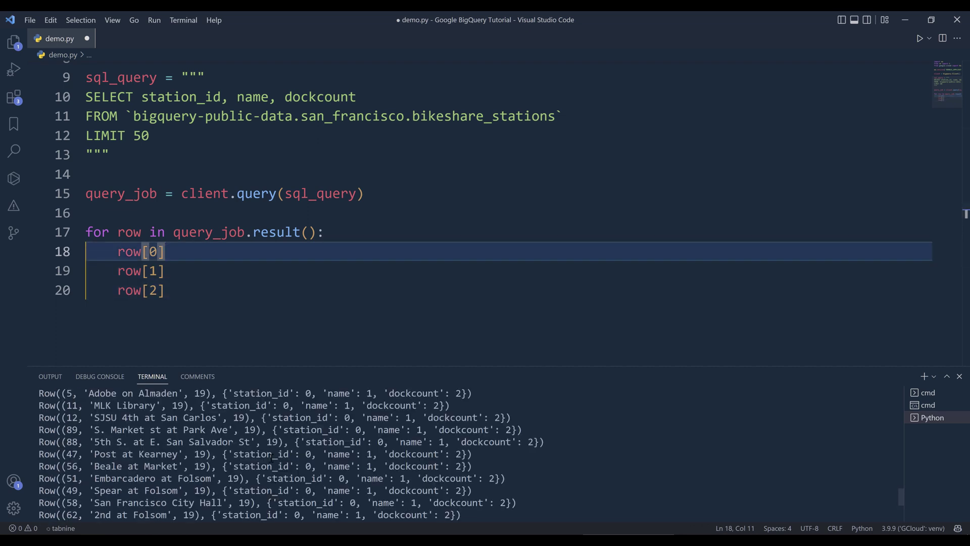
# Step: Change the loop to read row.station_id, row.name and row.dockcount by field name
pyautogui.write('.station_id')
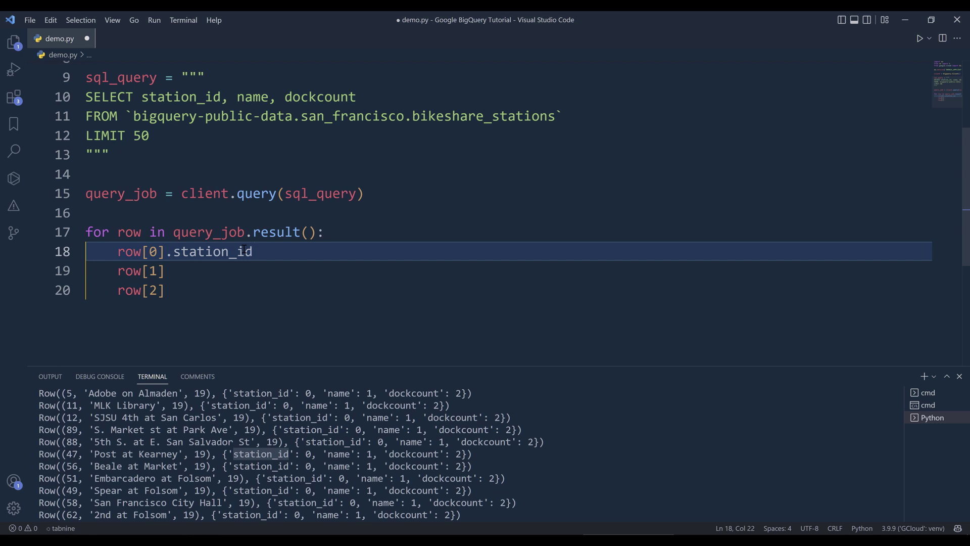
pyautogui.click(144, 252)
pyautogui.write('.')
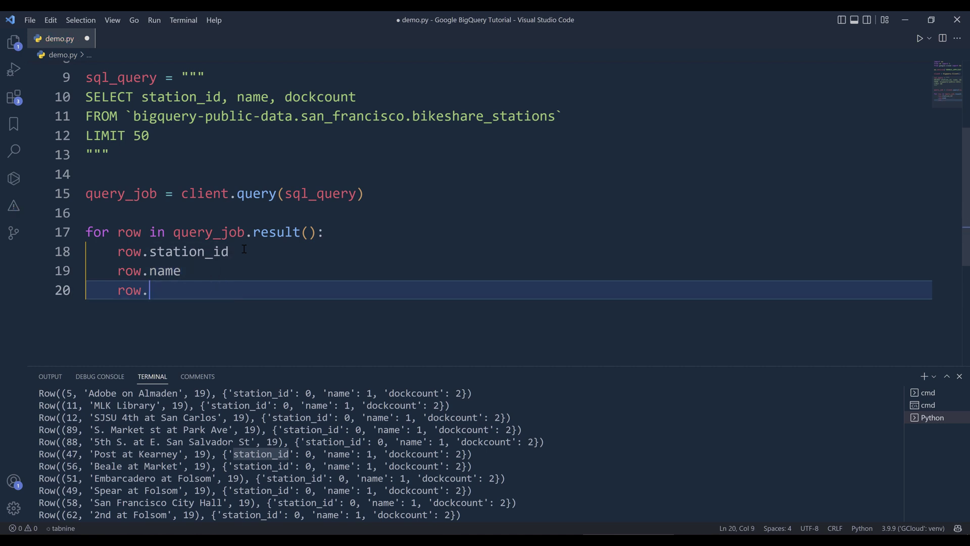
pyautogui.write('dock')
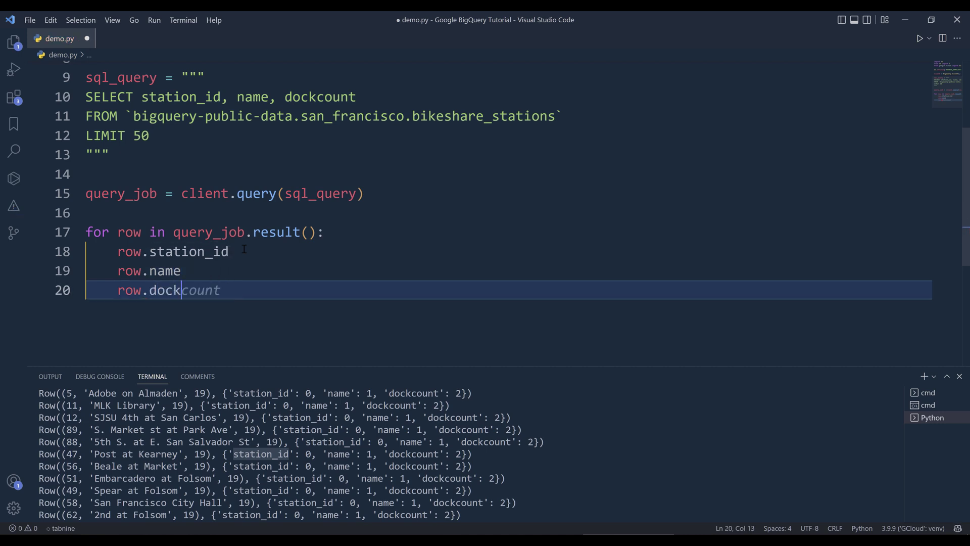
pyautogui.press('Tab')
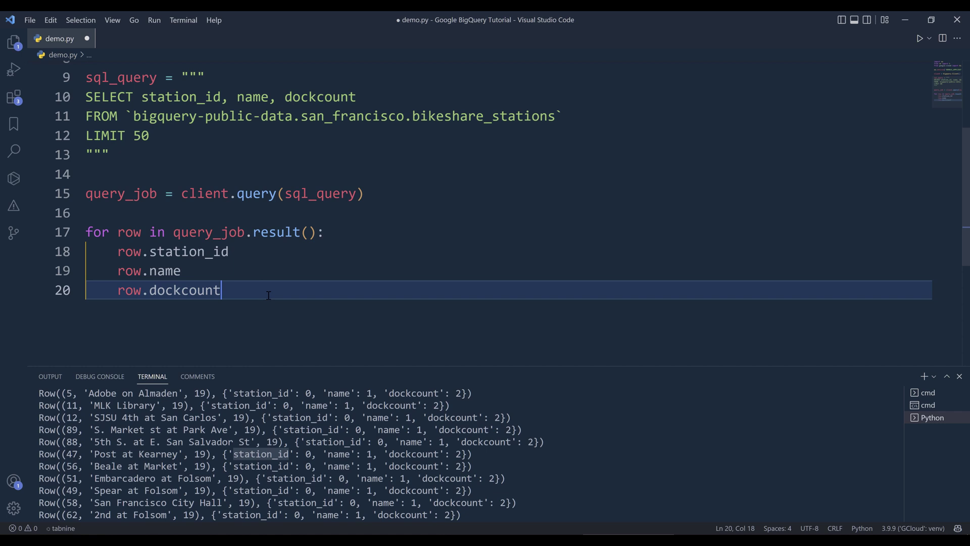